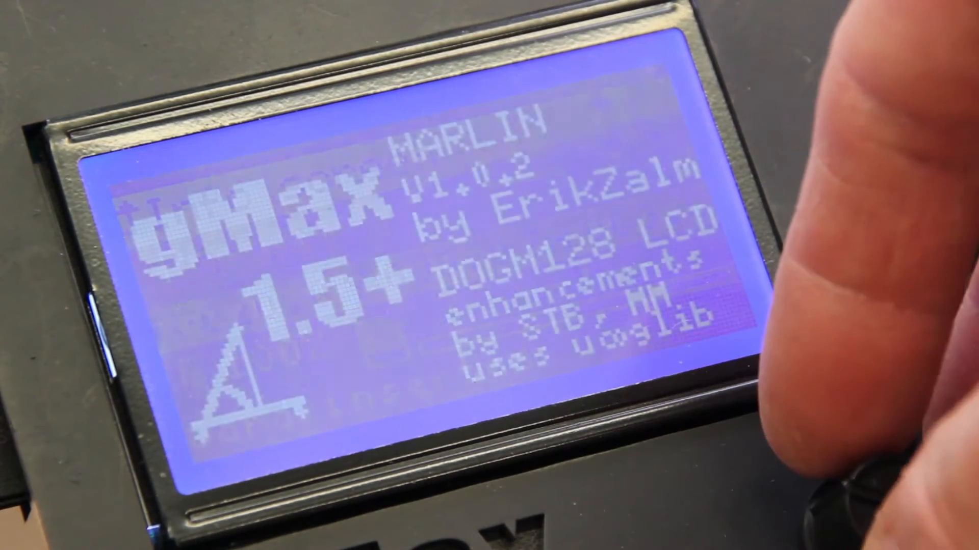
- Exit the boot splash with the knob and reach Print from SD in the main menu
{"action": "left_click", "coordinate": [836, 474]}
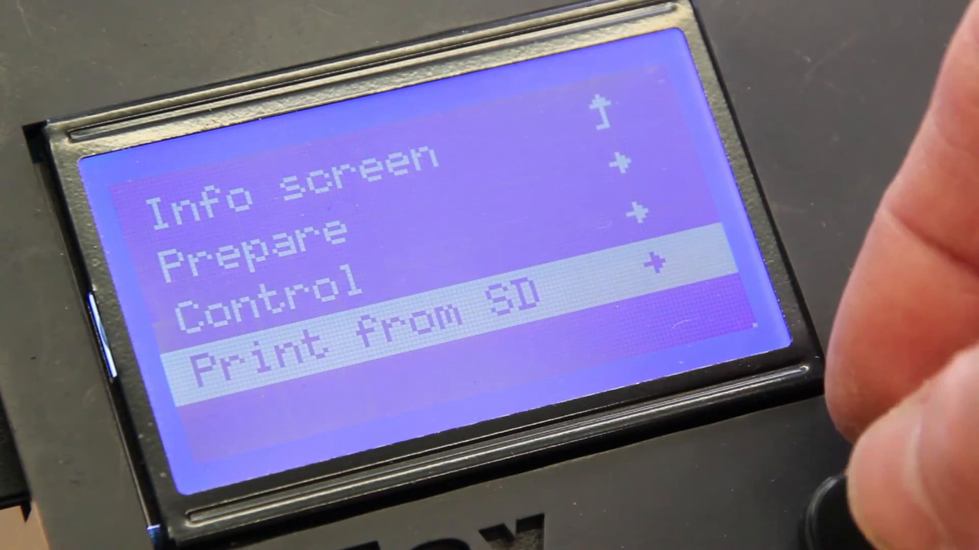